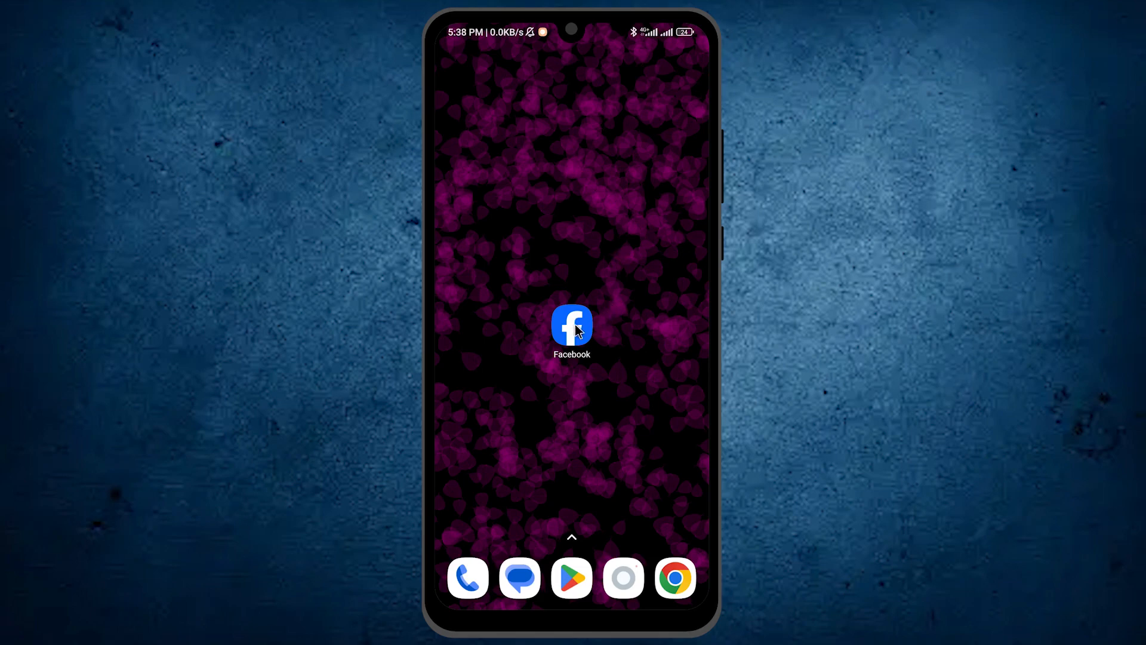
Step: Reach the Ad preferences page from the Facebook menu's settings gear
{"action": "left_click", "coordinate": [571, 325]}
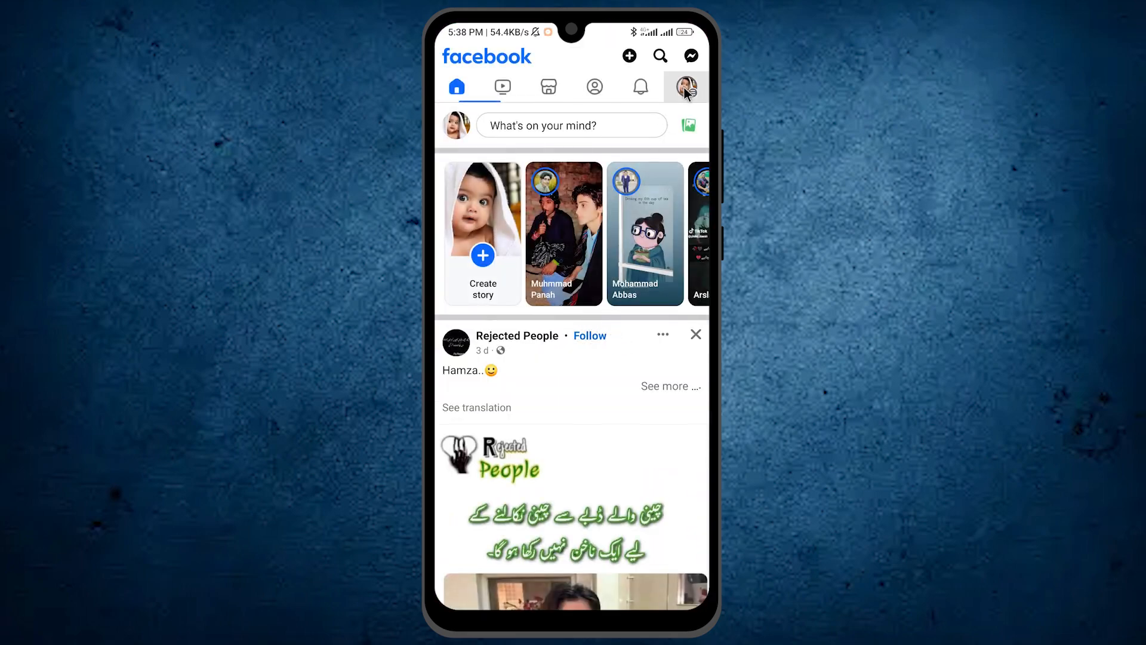
{"action": "left_click", "coordinate": [684, 86]}
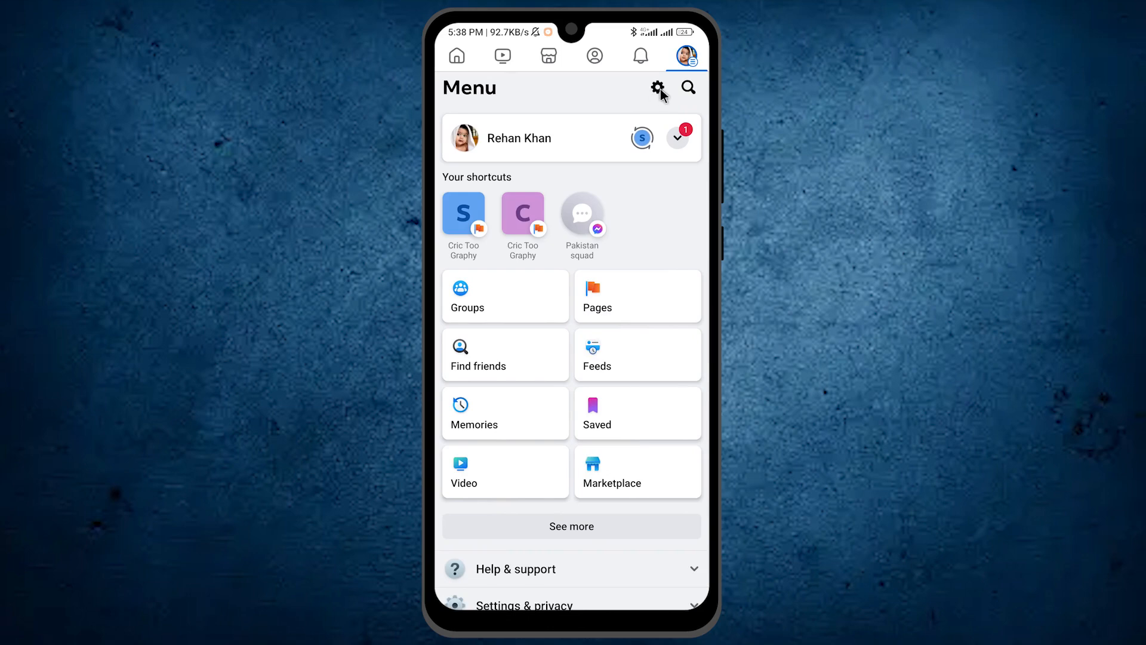
{"action": "left_click", "coordinate": [657, 87]}
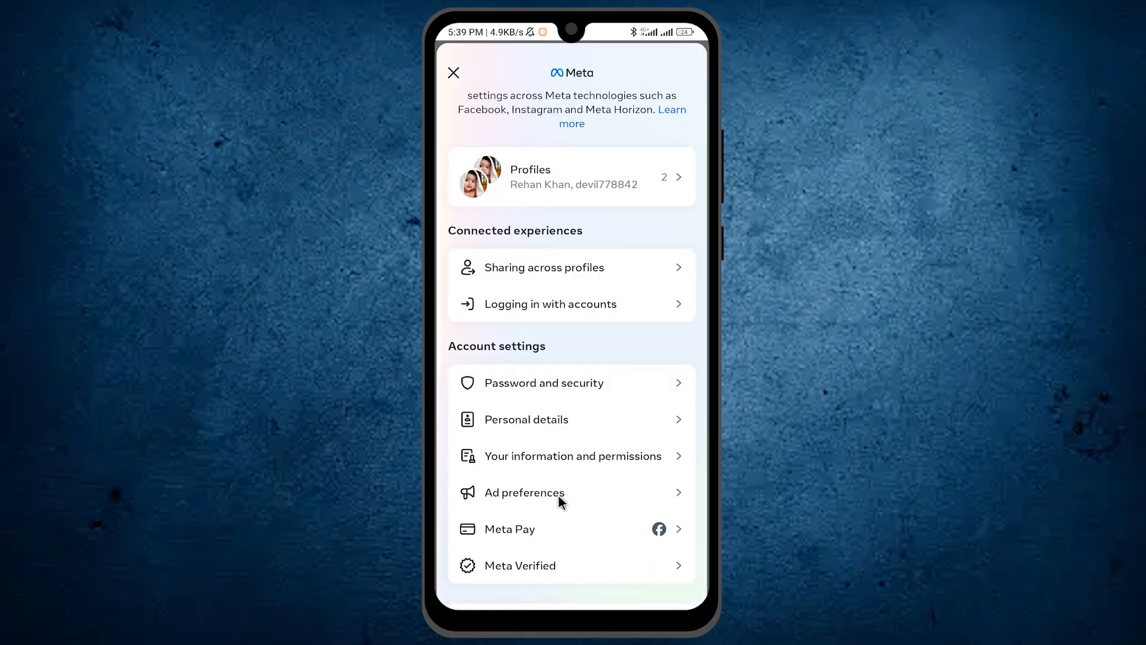
{"action": "left_click", "coordinate": [524, 492]}
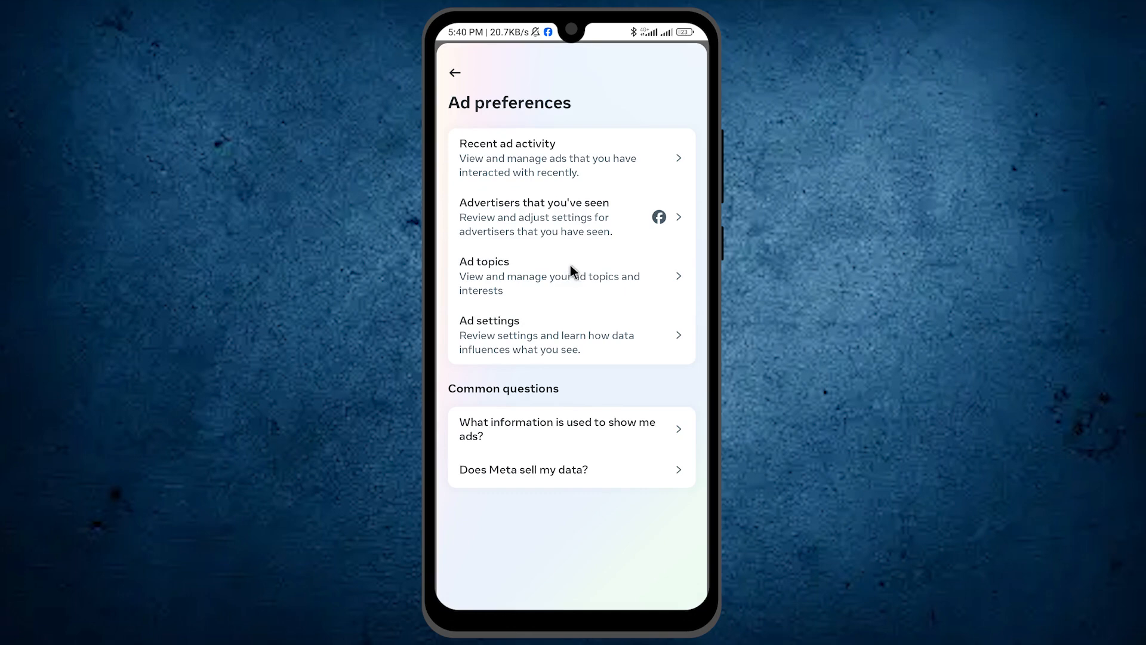
{"action": "mouse_move", "coordinate": [581, 213]}
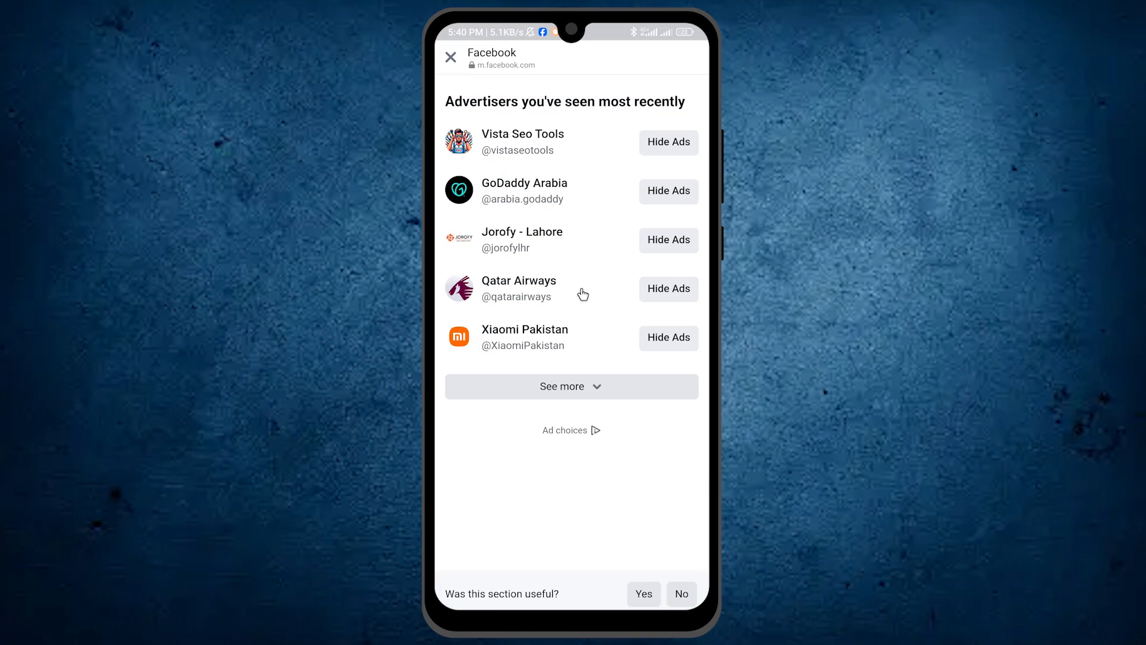
{"action": "mouse_move", "coordinate": [539, 320]}
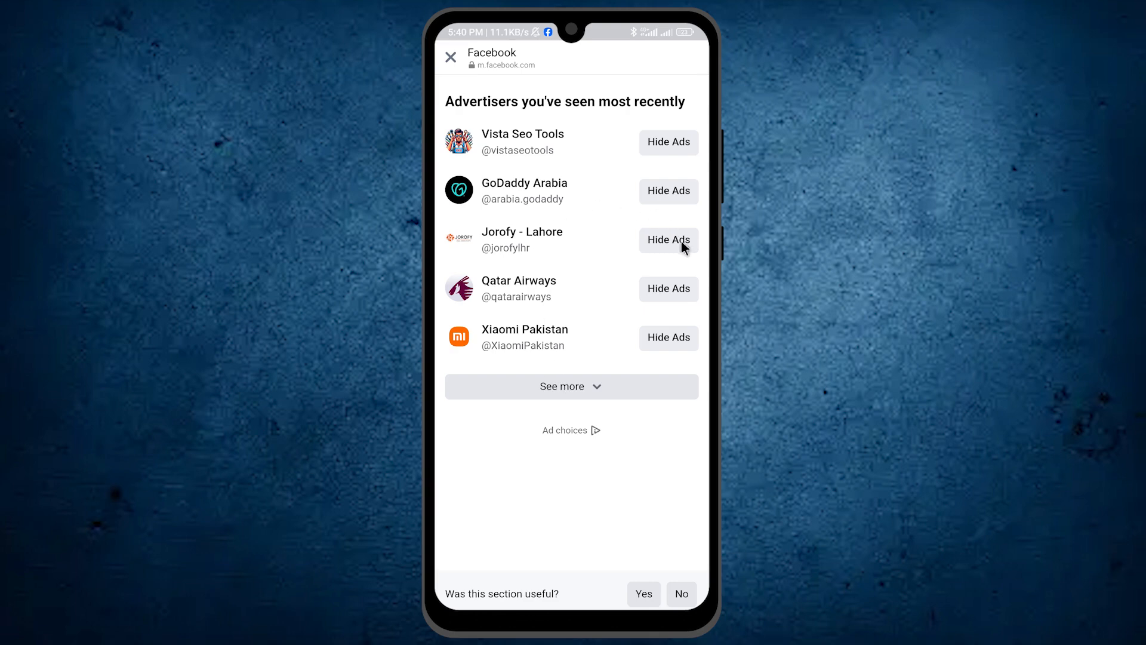
{"action": "mouse_move", "coordinate": [664, 257]}
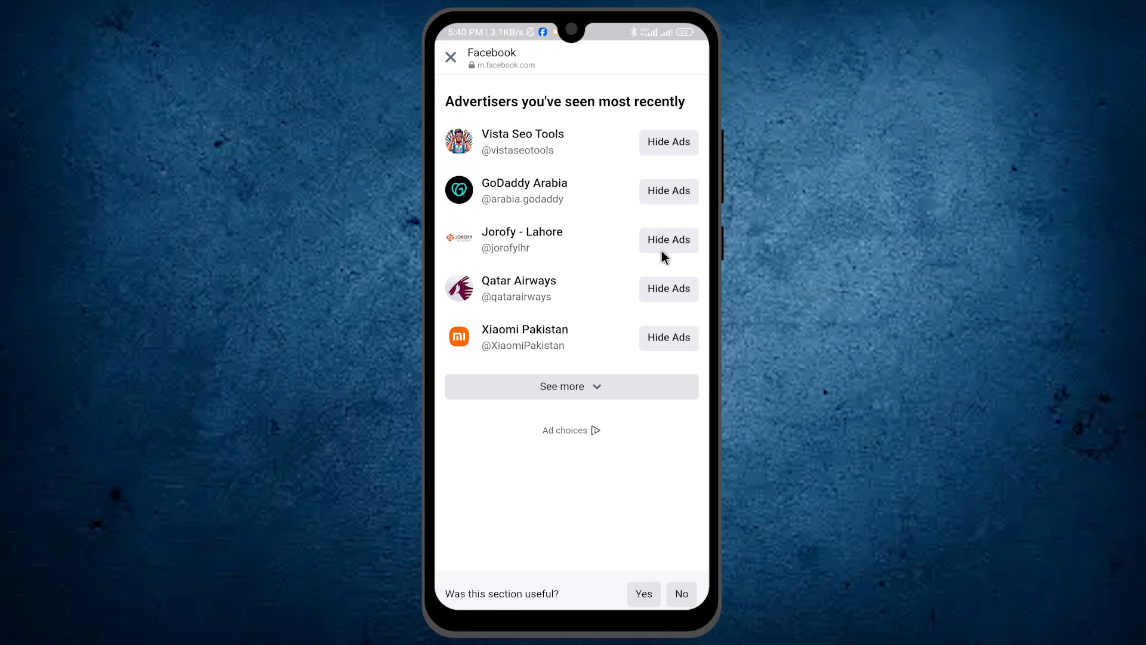